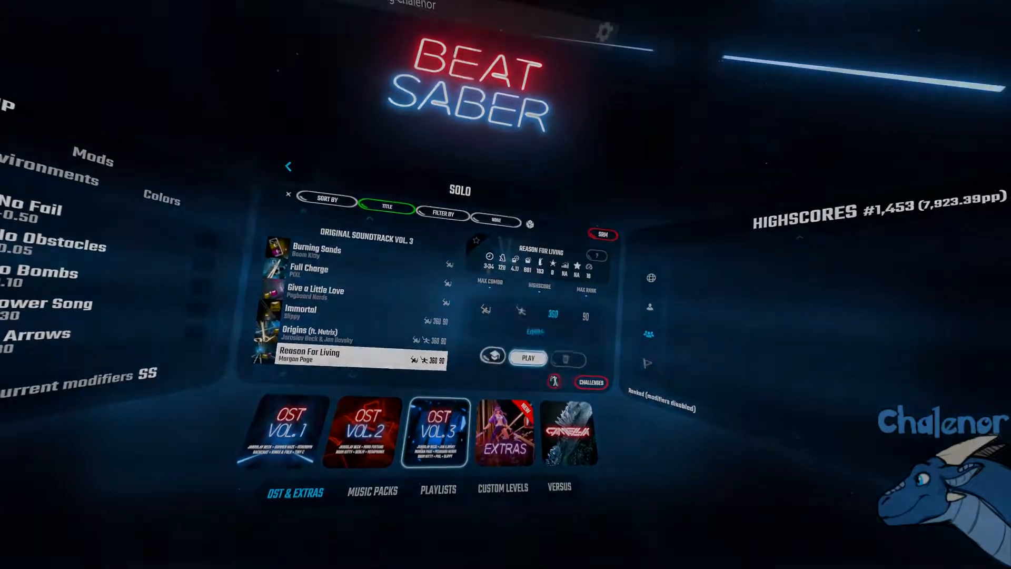
Step: Launch the Reason For Living level from the Solo song list
left_click(526, 357)
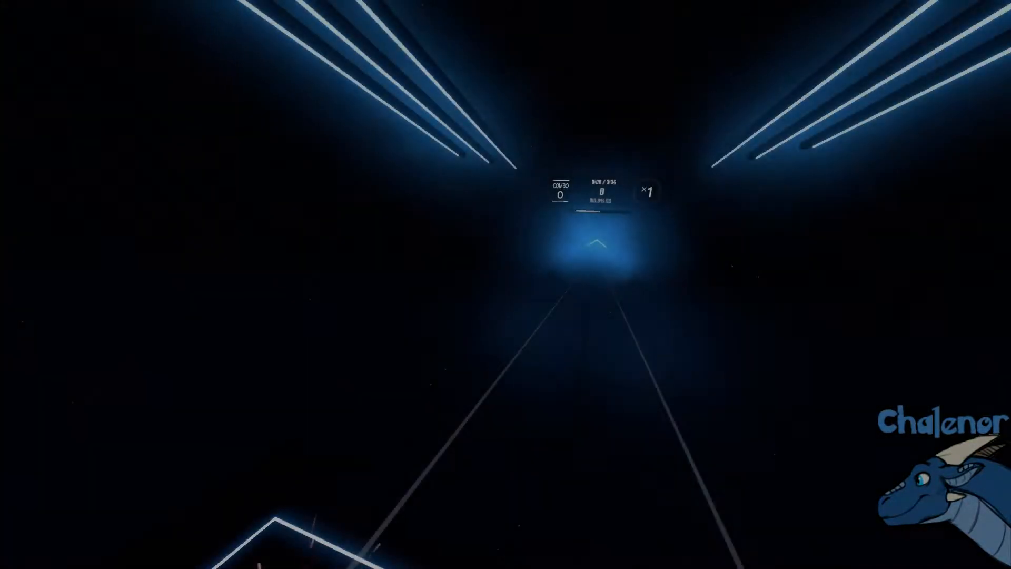